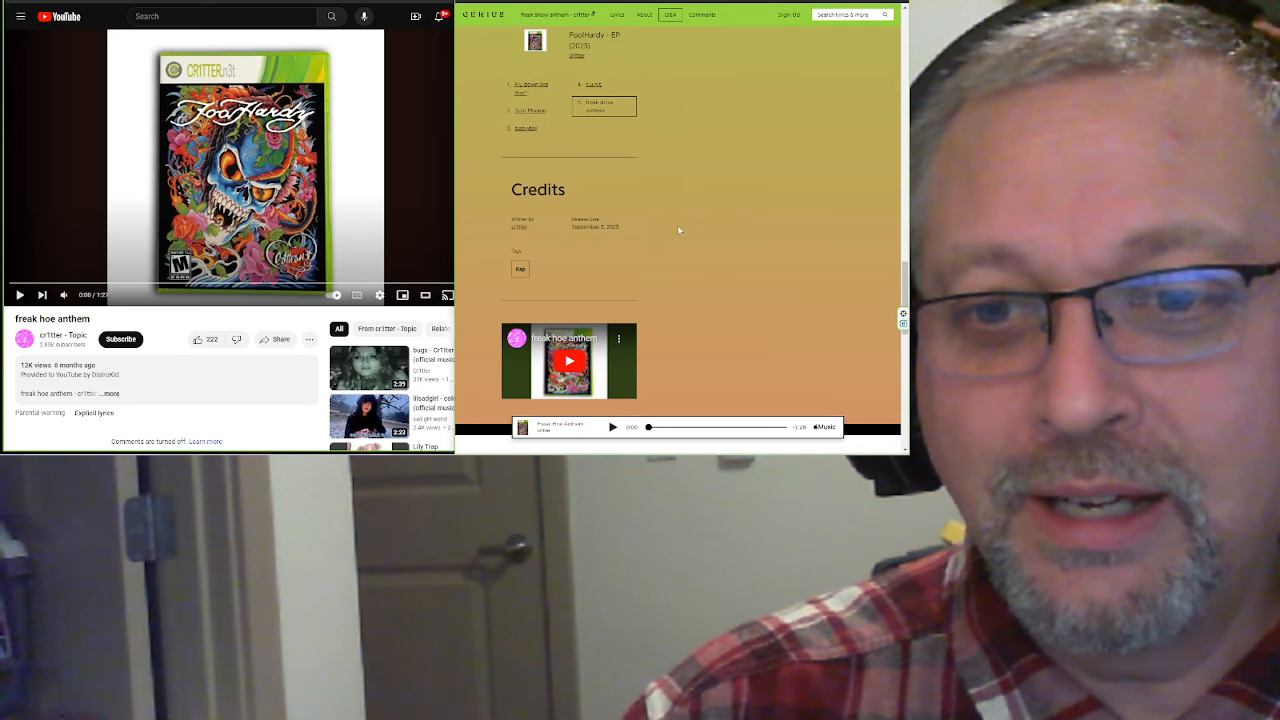
- Scroll Genius up past the Q&A and credits to the start of the 'freak show anthem' lyrics
scroll("up", 3)
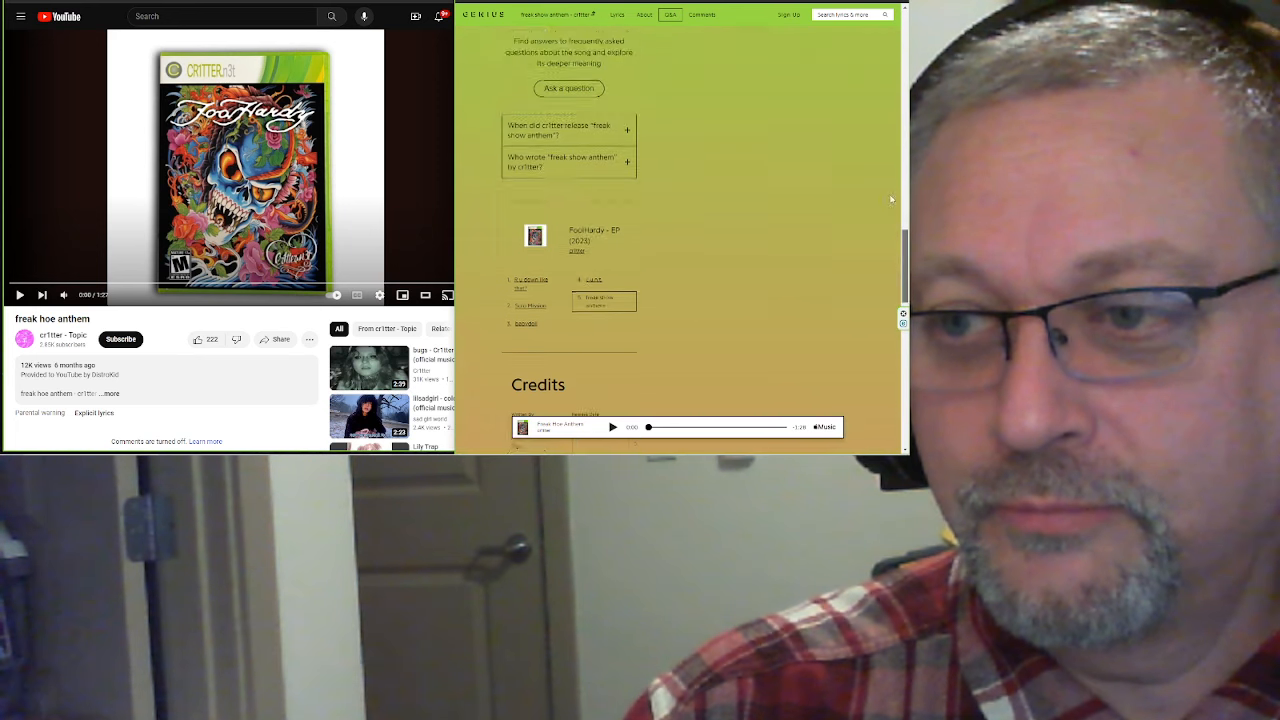
scroll("up", 3)
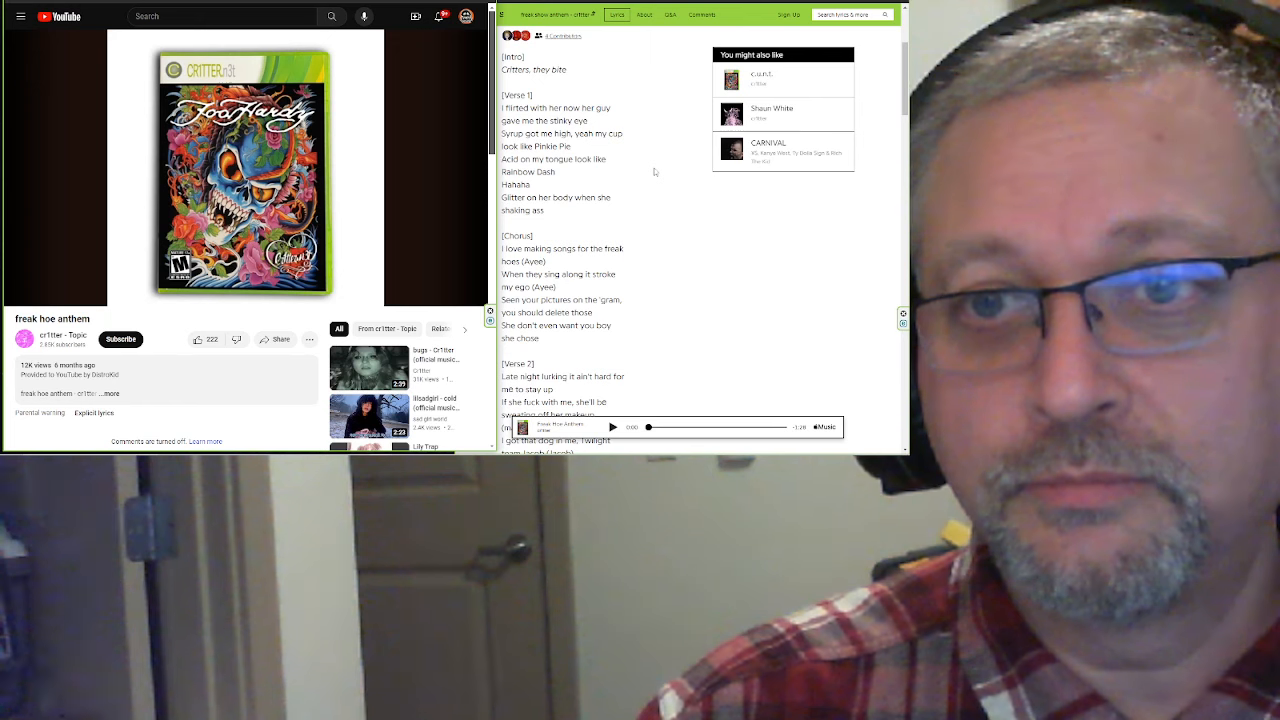
- Start the YouTube song video and follow its opening lyrics on Genius
left_click(240, 175)
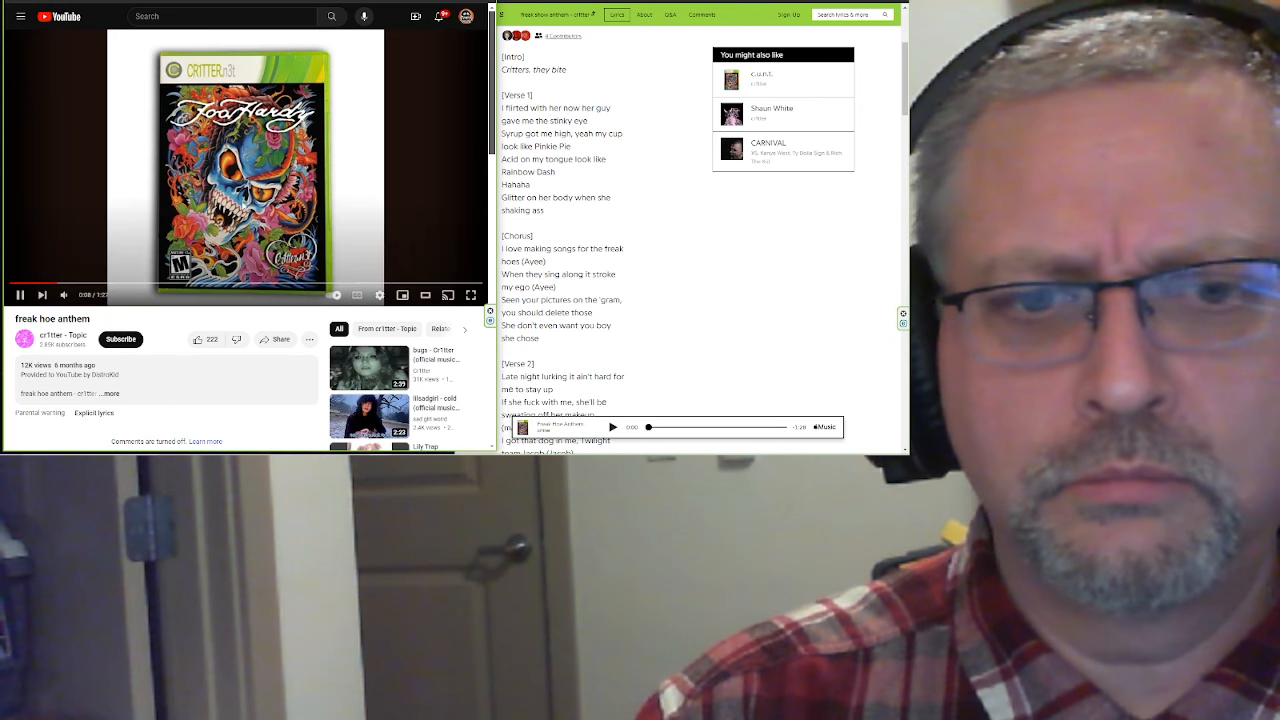
left_click(21, 294)
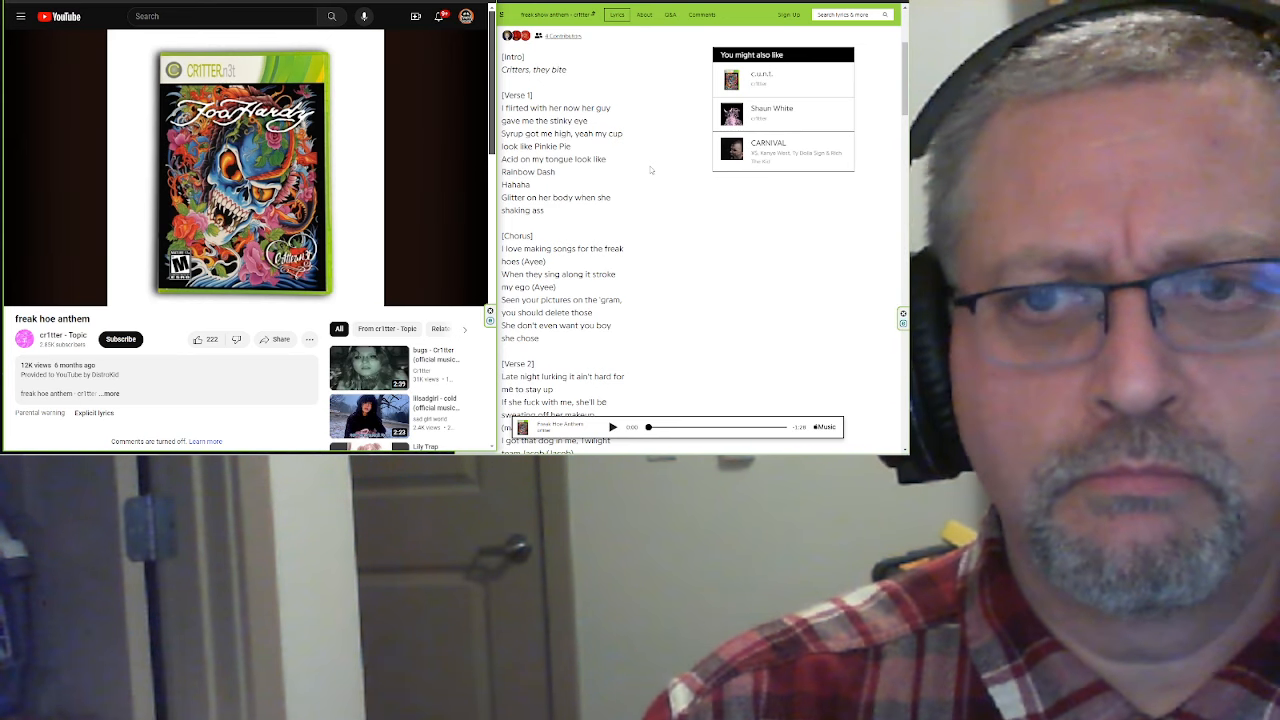
scroll("down", 3)
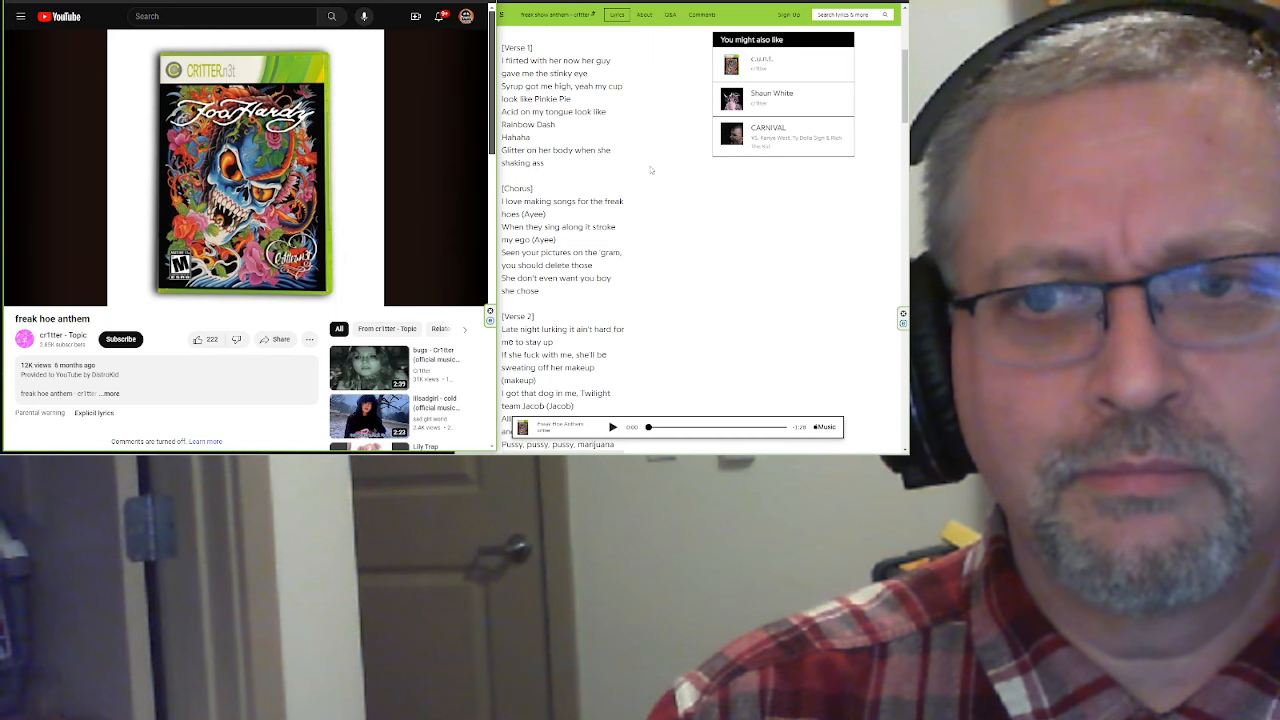
- Follow the Genius lyrics down through the song to Verse 3 and the Outro
scroll("down", 3)
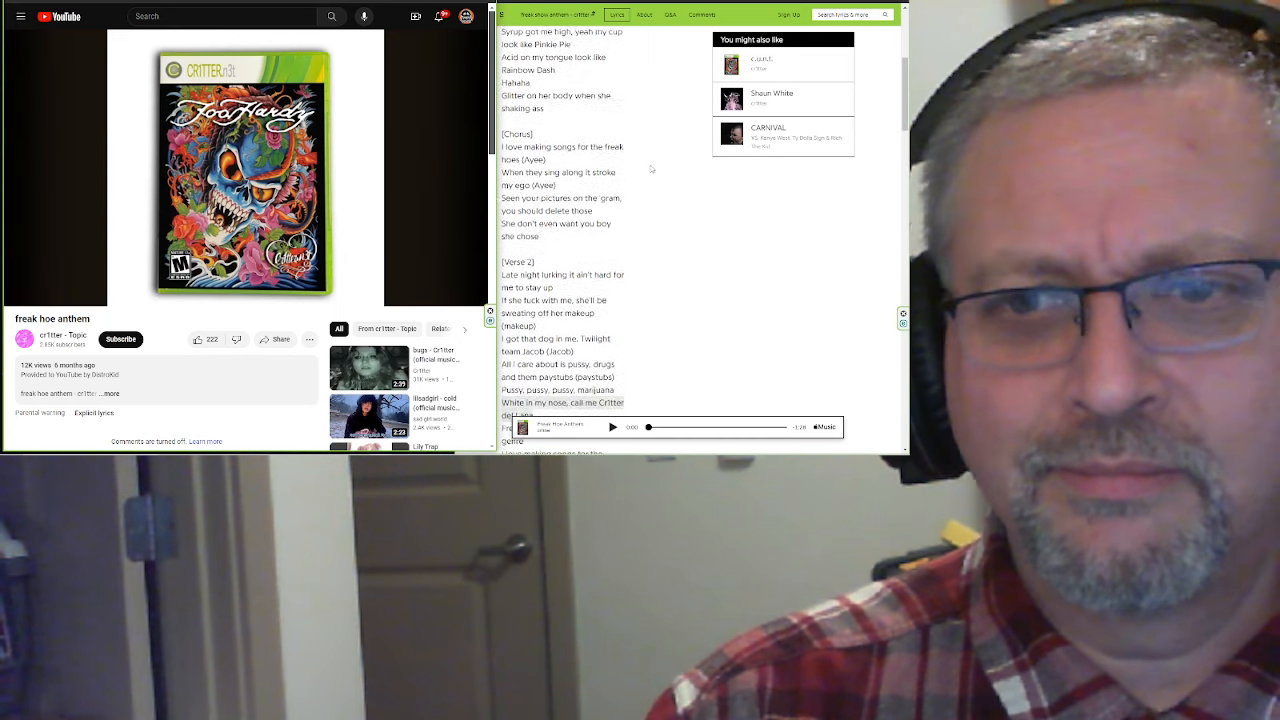
scroll("down", 3)
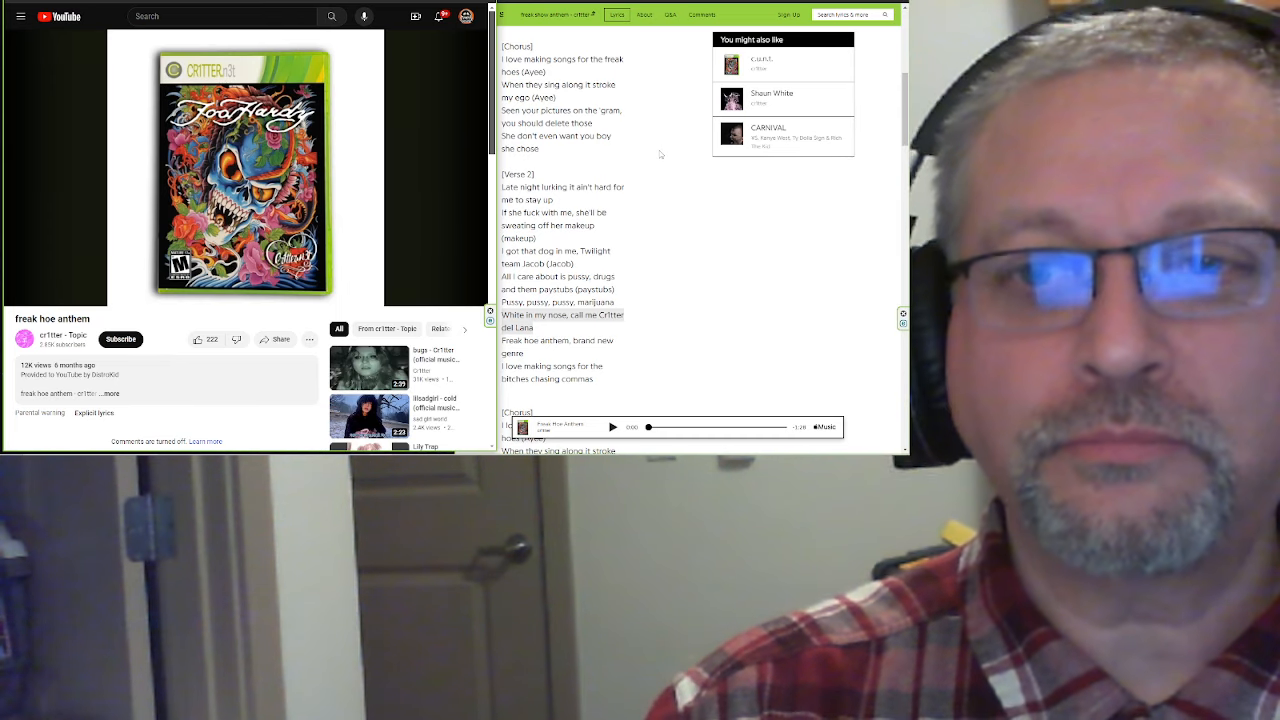
scroll("down", 3)
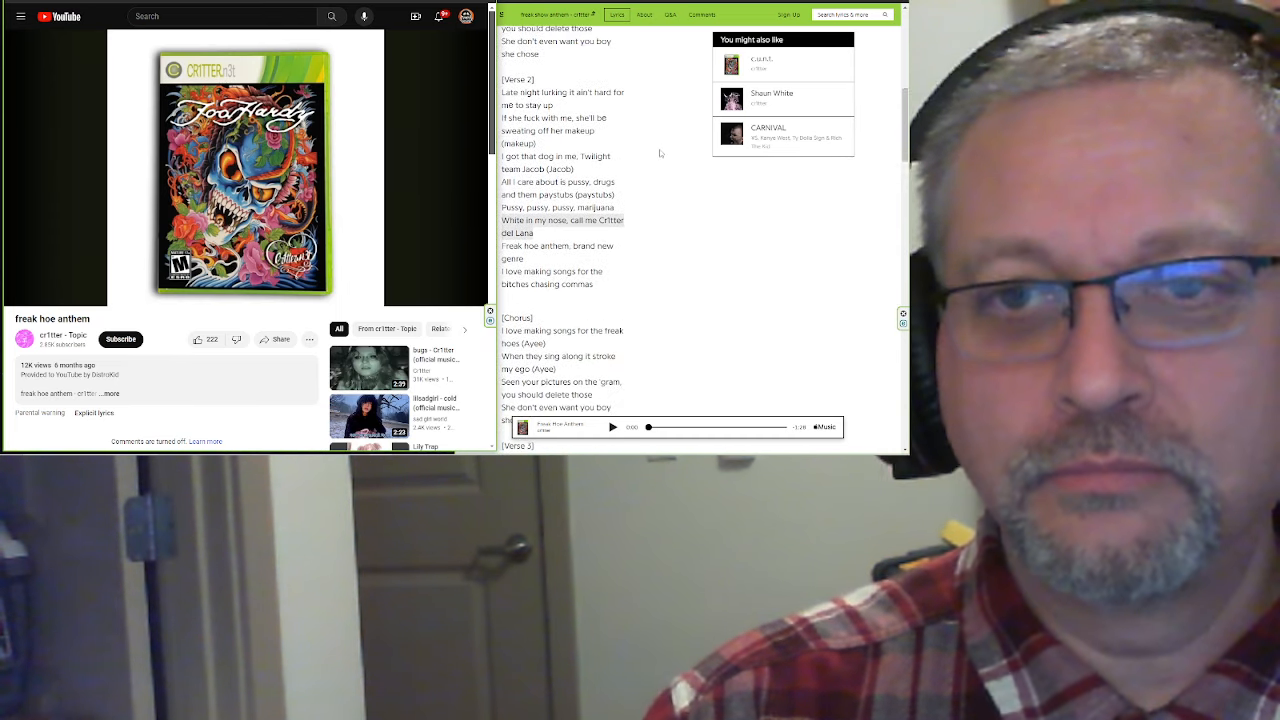
scroll("down", 3)
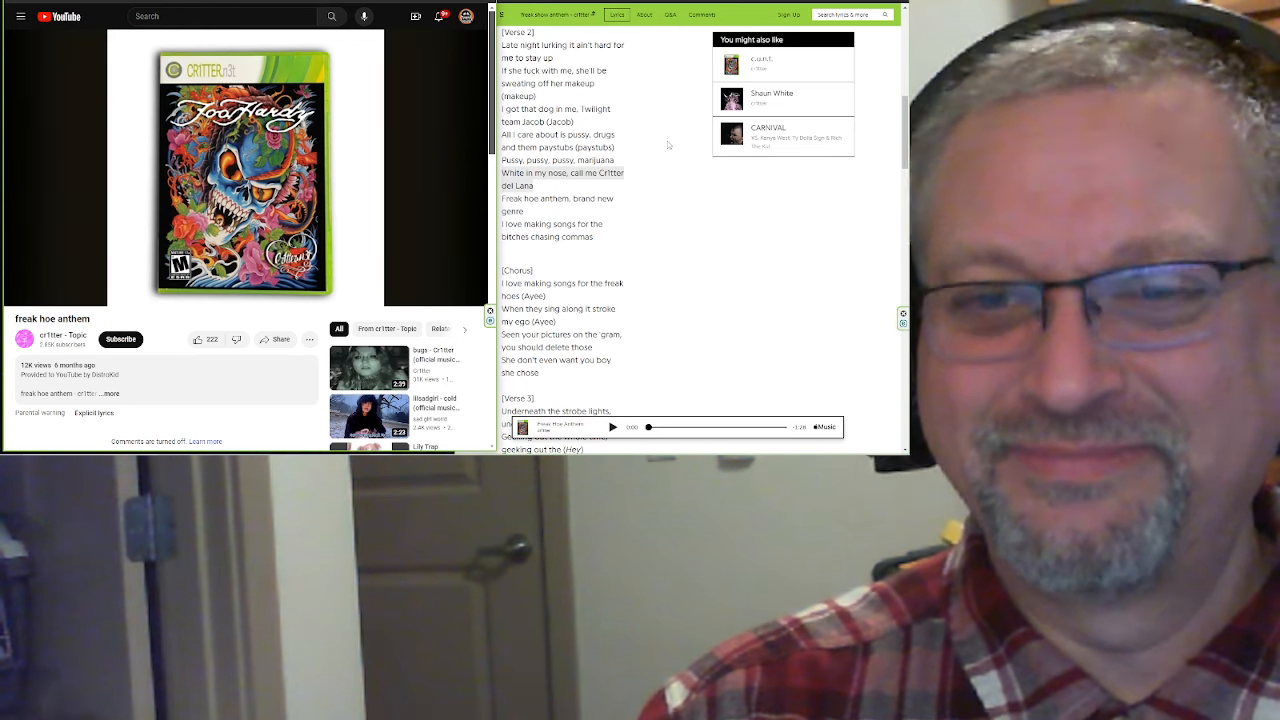
scroll("down", 3)
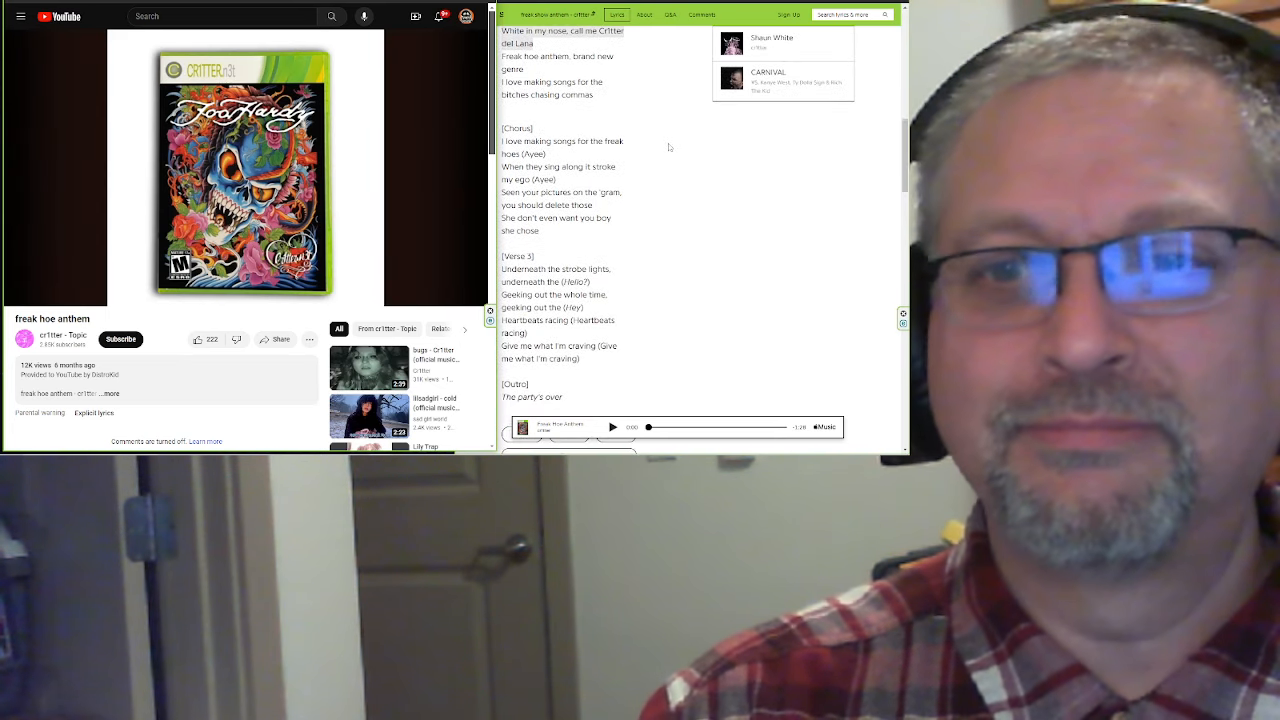
left_click(245, 180)
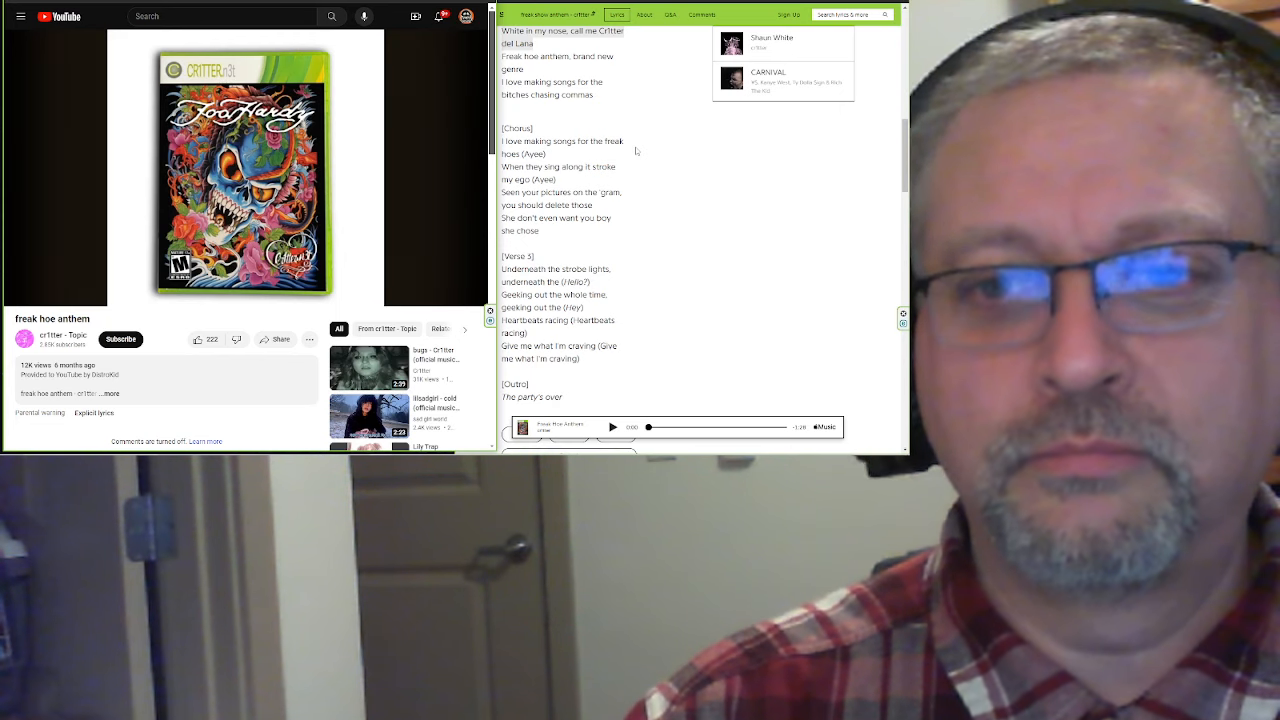
scroll("down", 3)
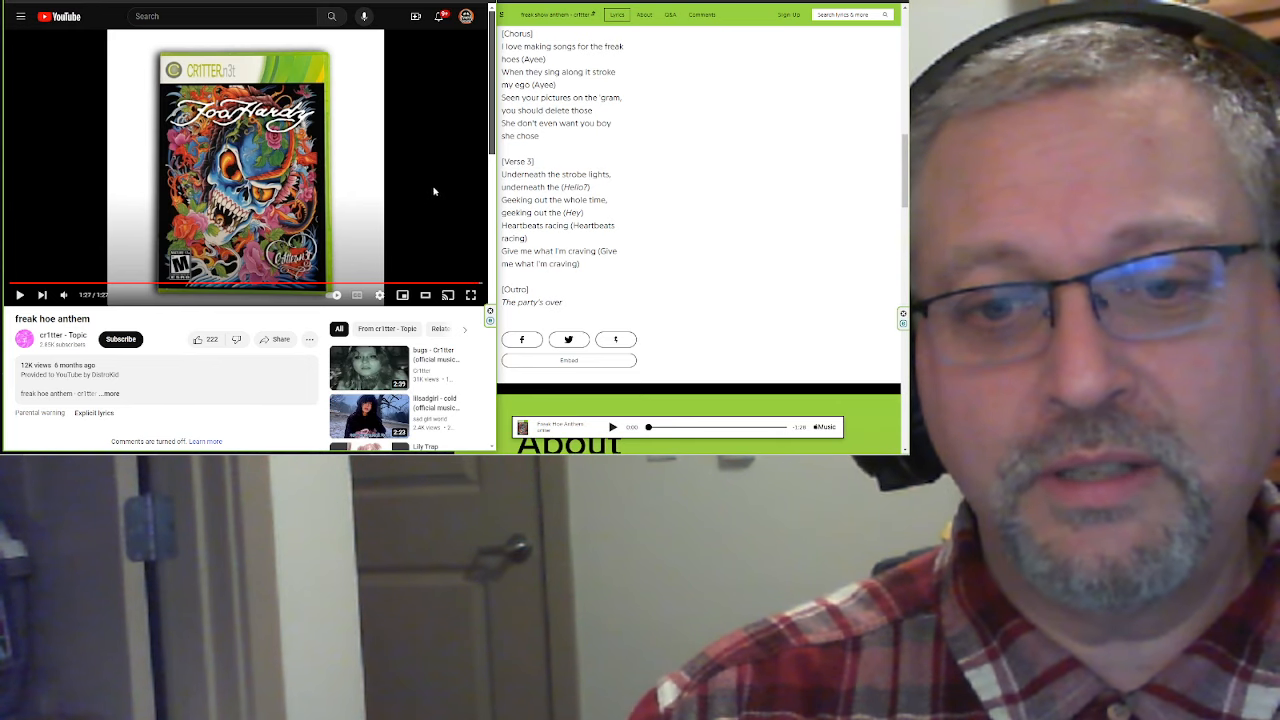
- Scroll the 'freak show anthem' lyrics up toward the title and intro, then back down
scroll("up", 3)
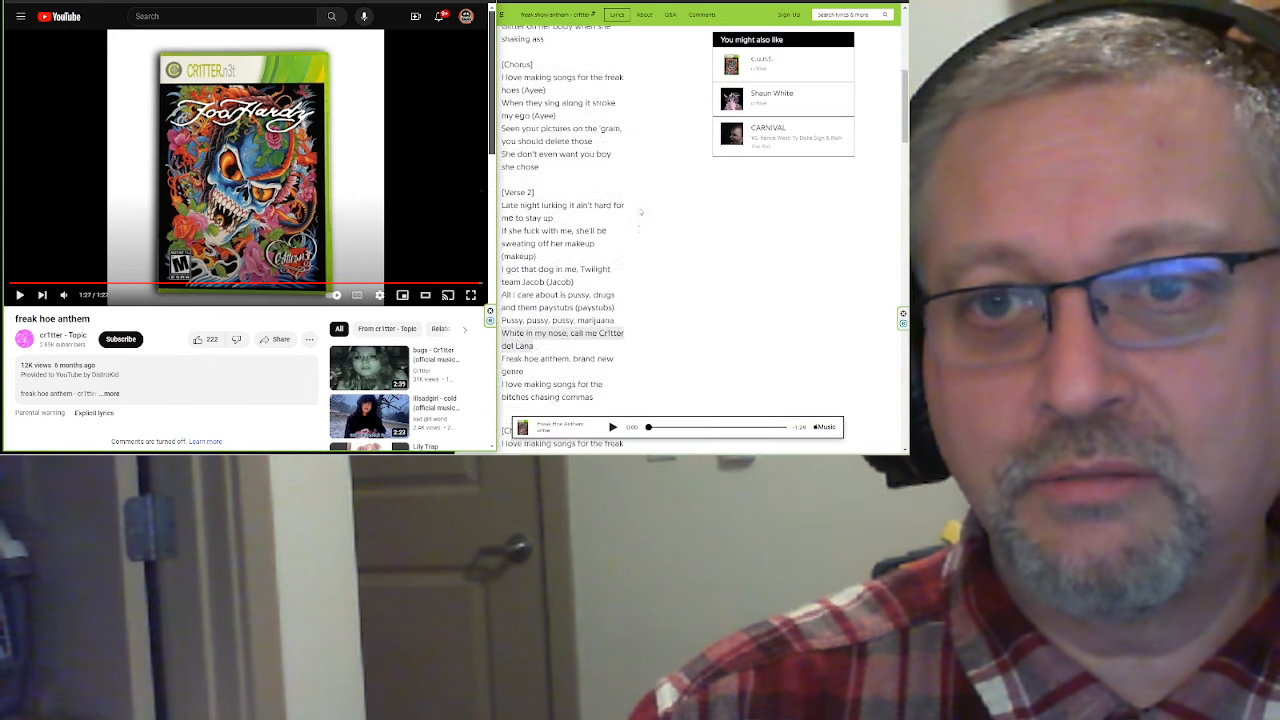
scroll("up", 3)
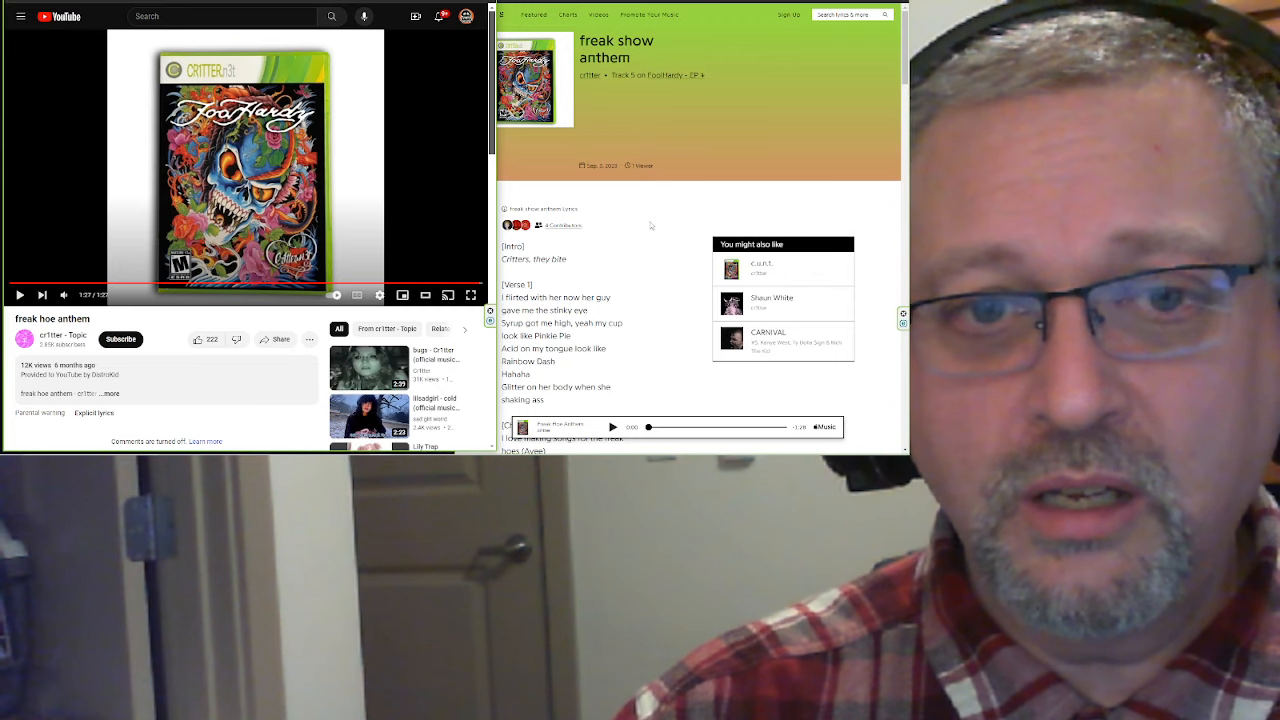
scroll("down", 3)
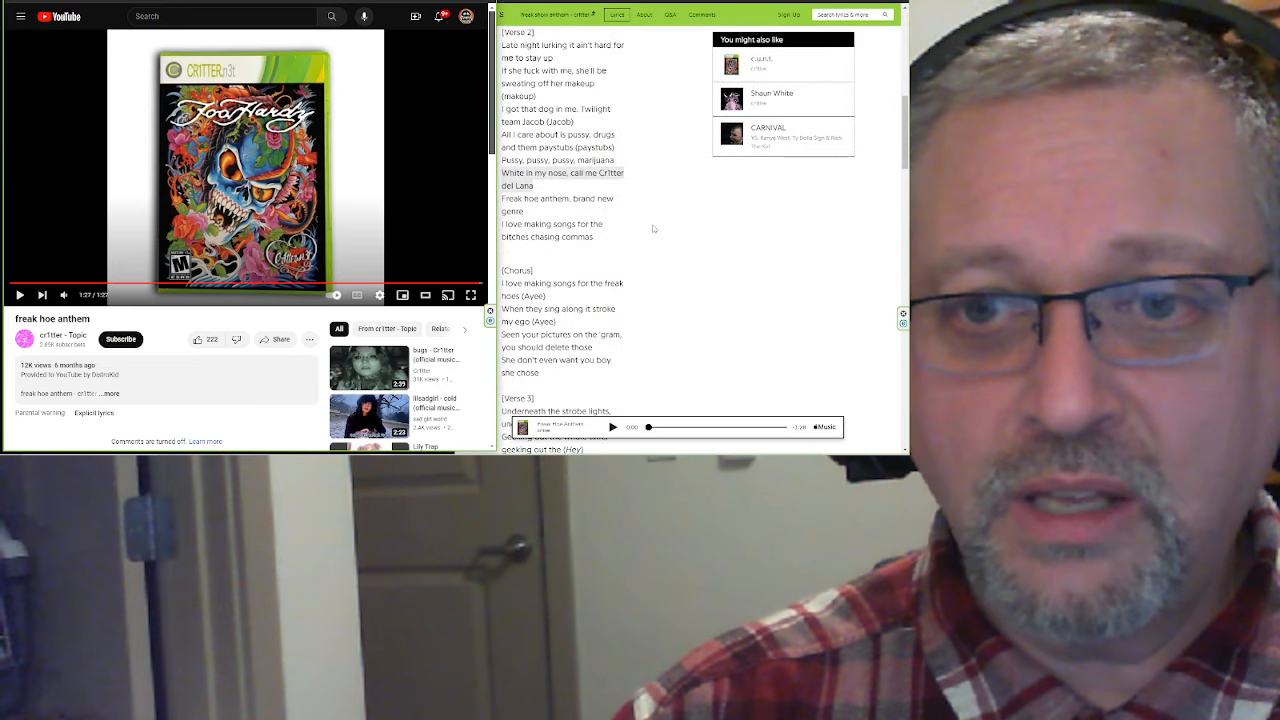
scroll("down", 3)
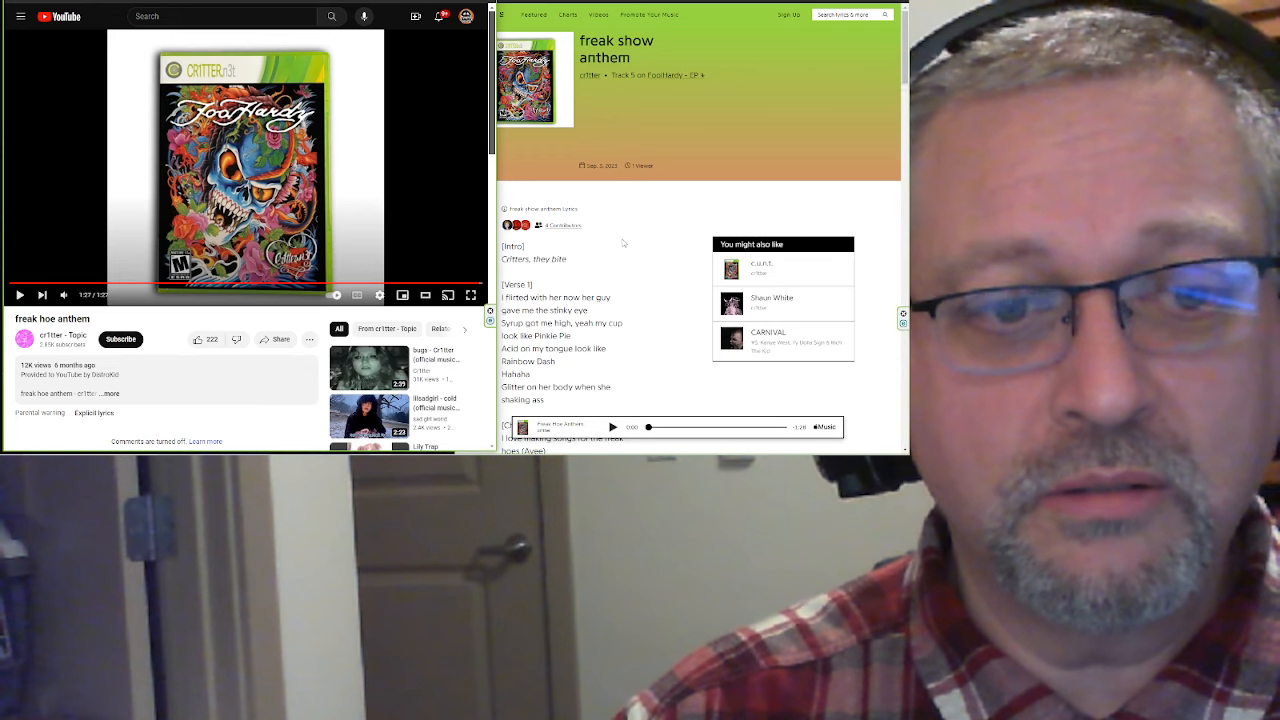
mouse_move(608, 289)
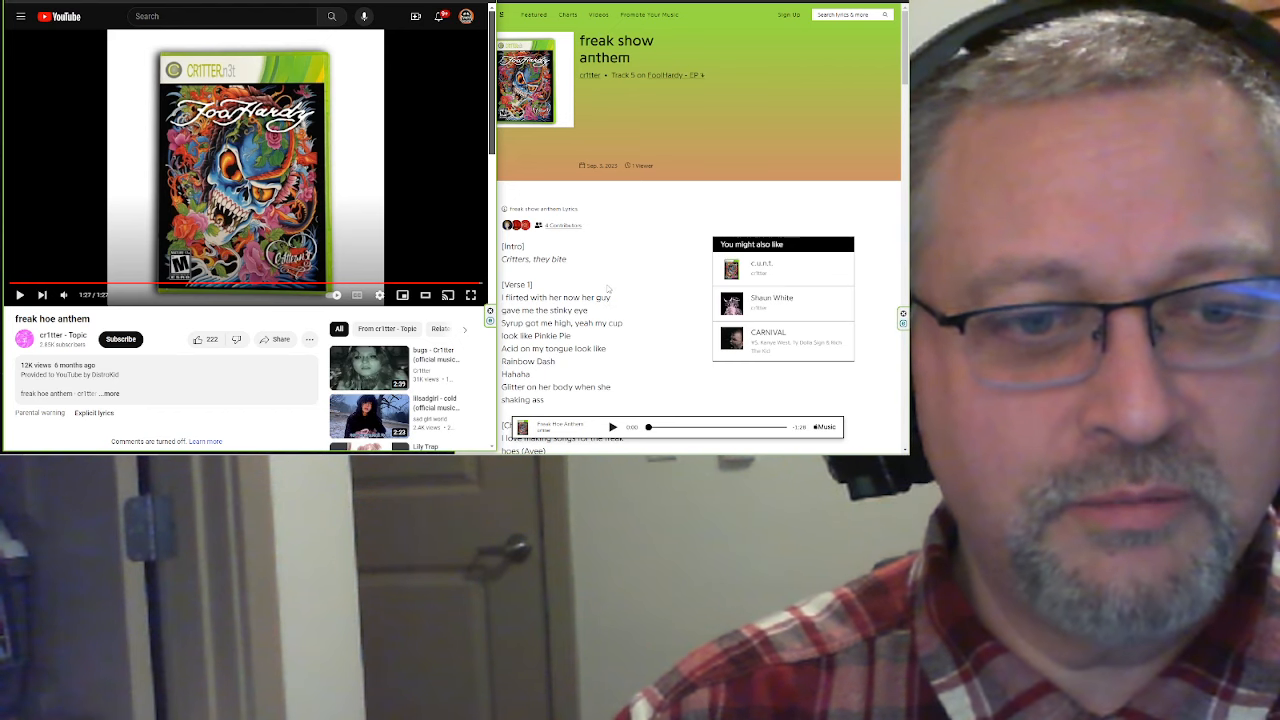
mouse_move(88, 365)
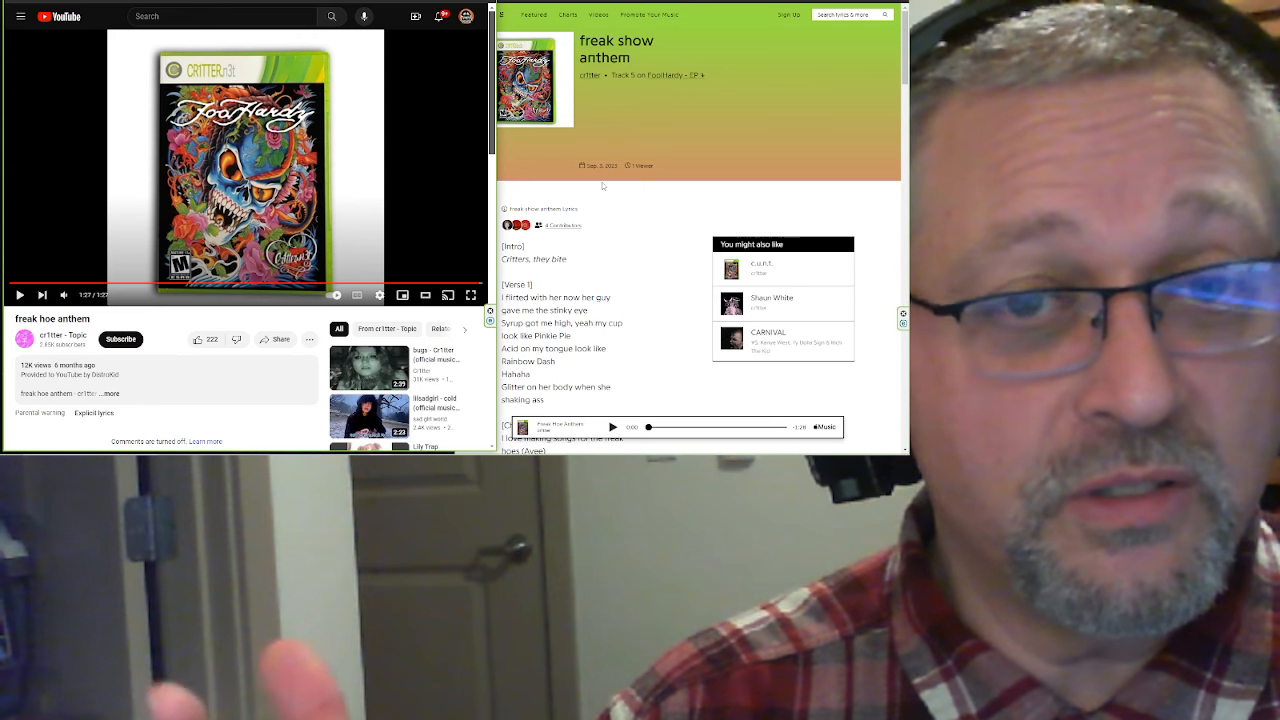
mouse_move(705, 137)
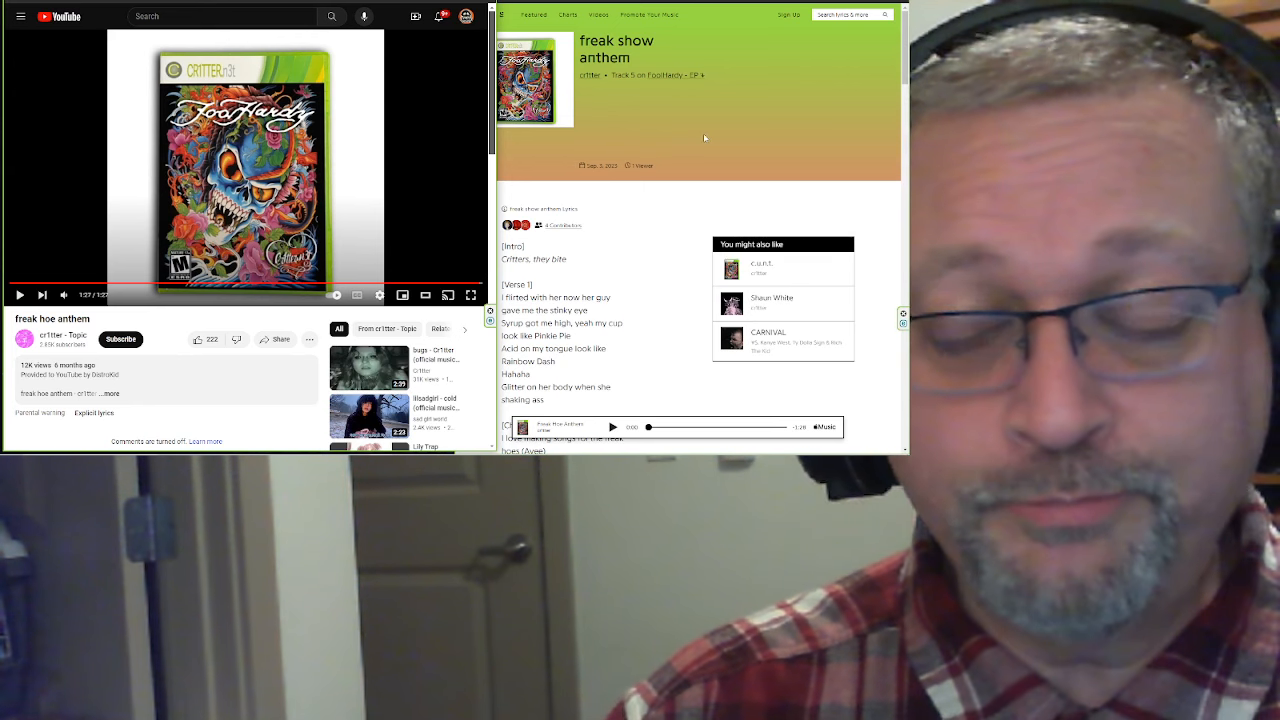
mouse_move(690, 141)
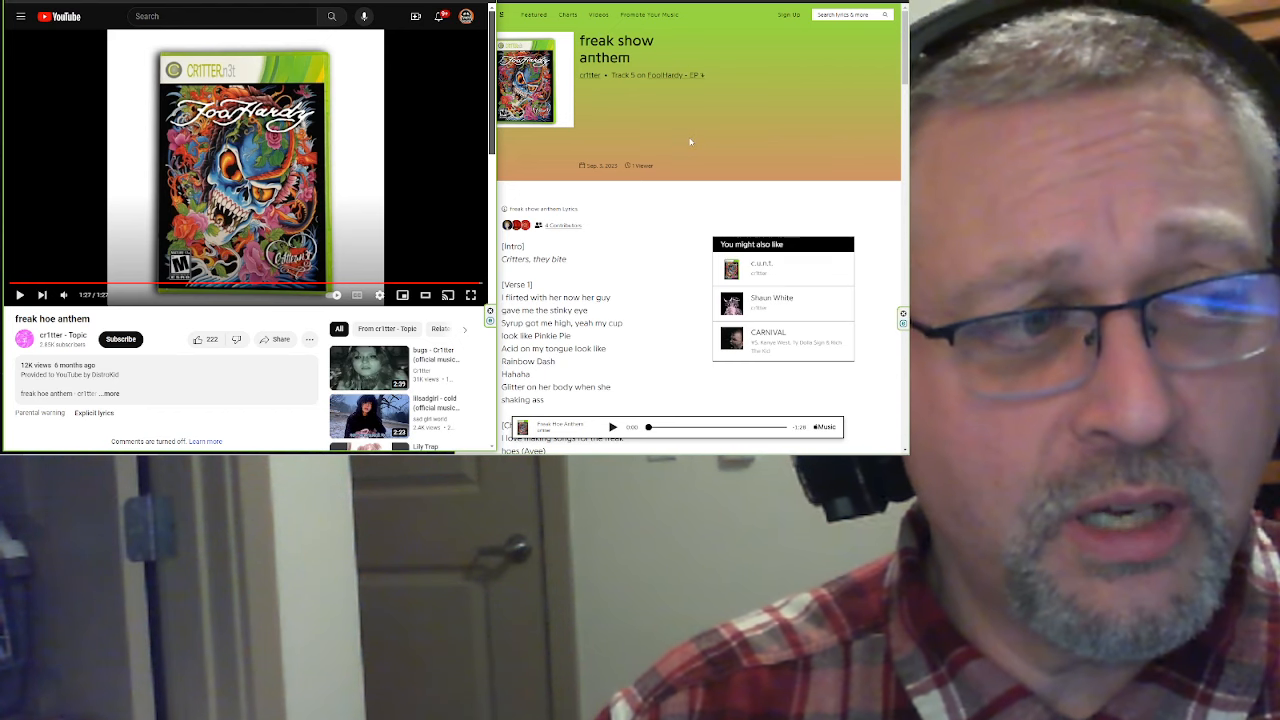
mouse_move(690, 164)
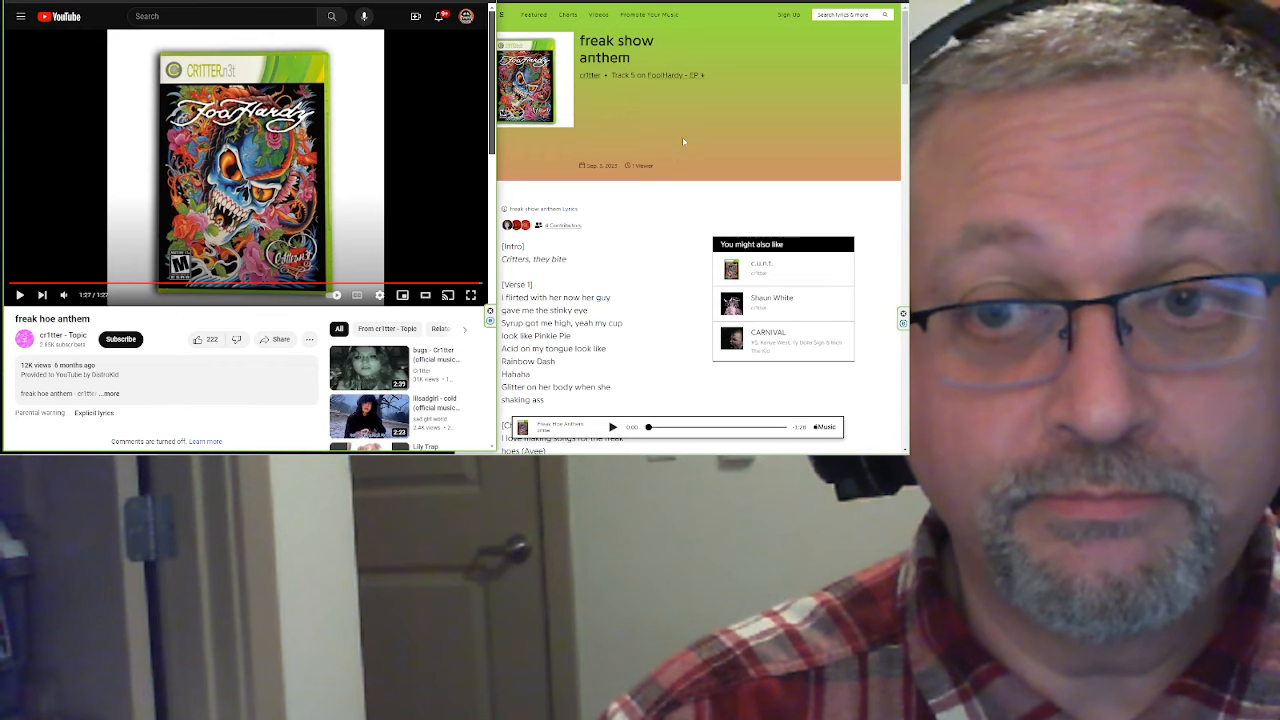
mouse_move(536, 166)
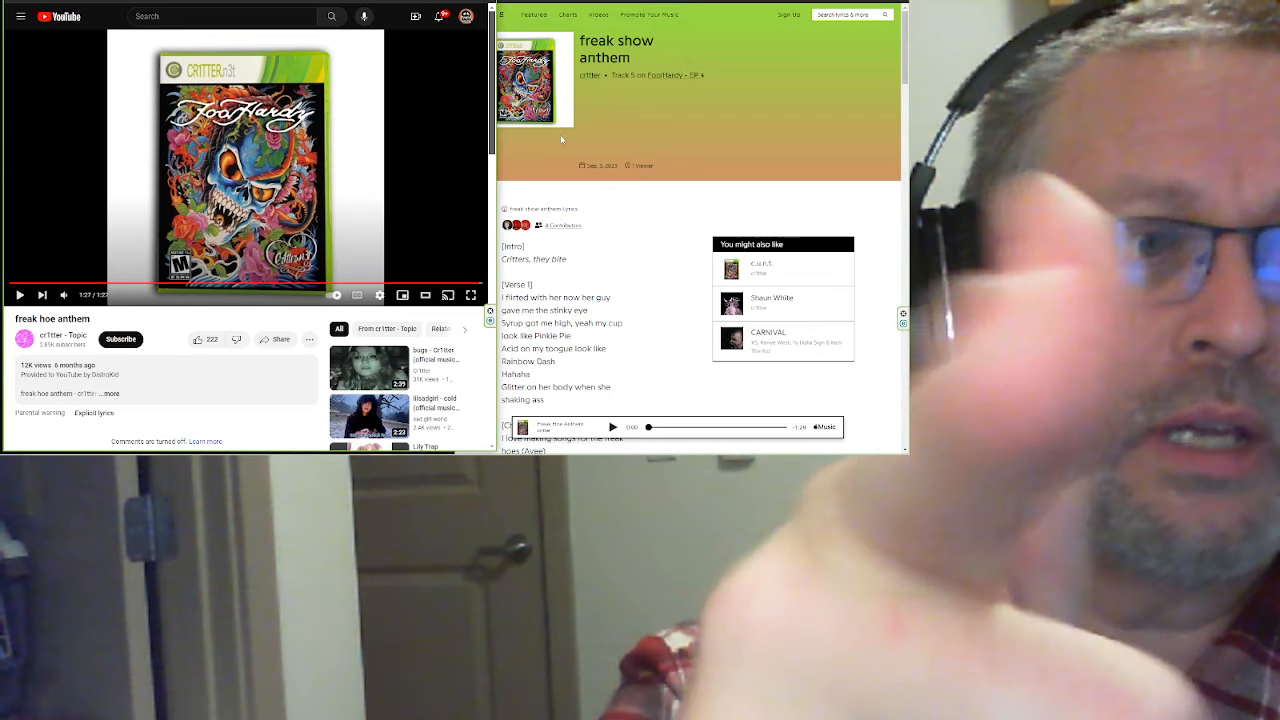
mouse_move(775, 103)
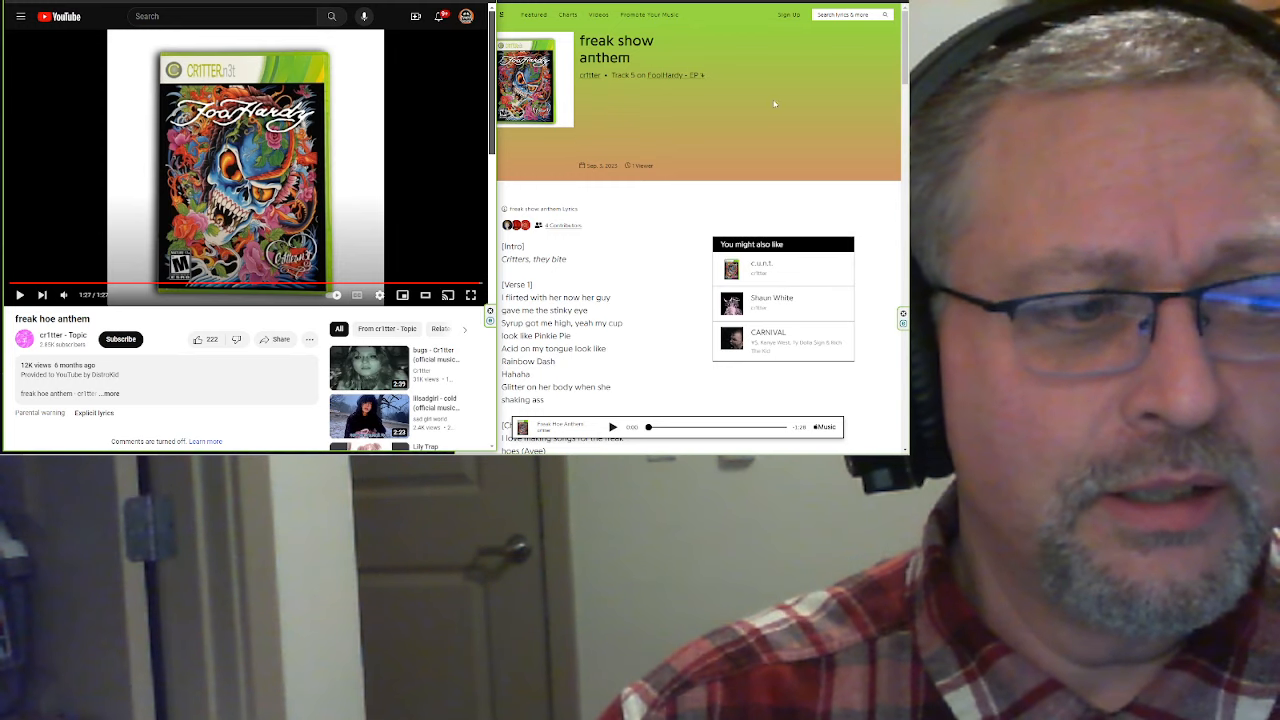